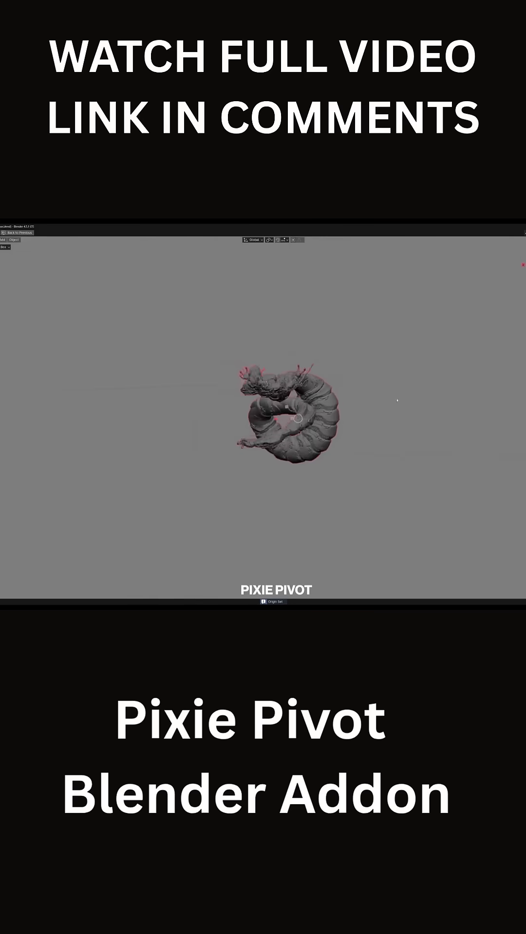
- Place the sculpted creature's origin on its body with Pixie Pivot's Set Origin
left_click(250, 240)
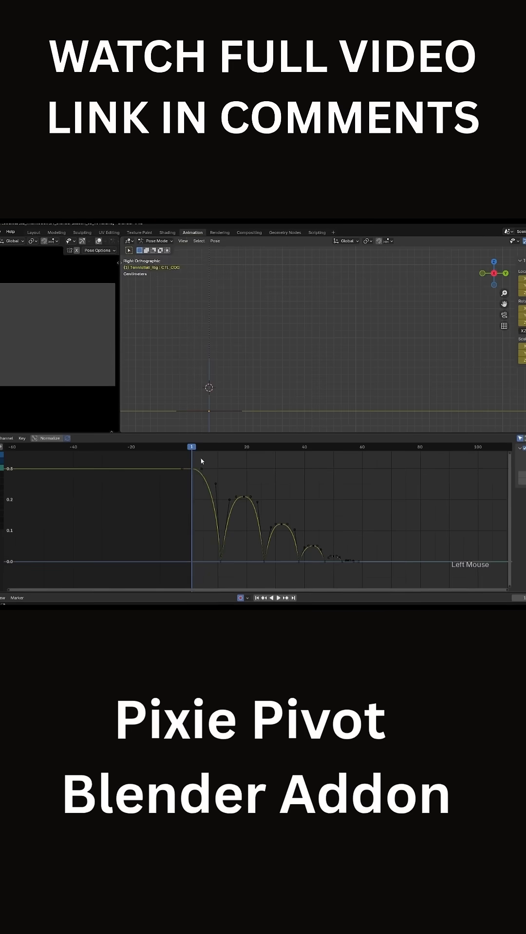
- Play the tennis ball's decaying bounce animation from frame 1
key("space")
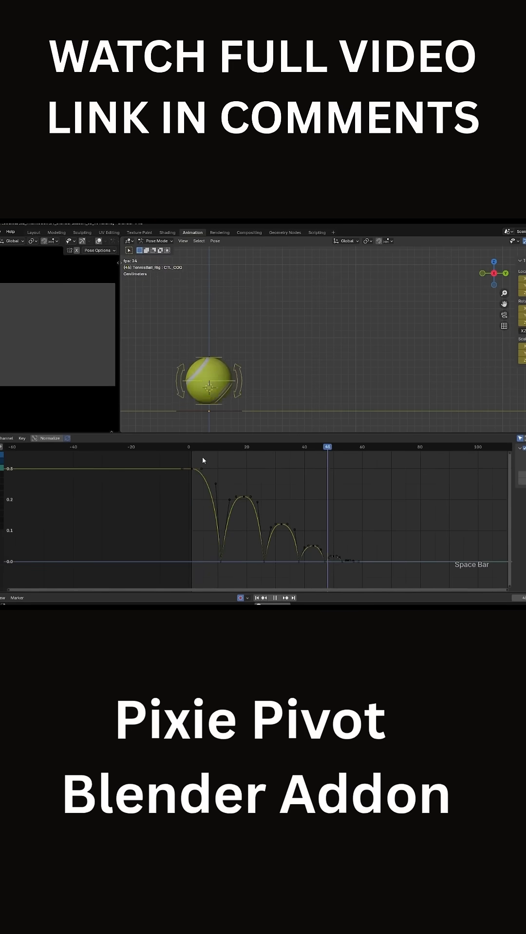